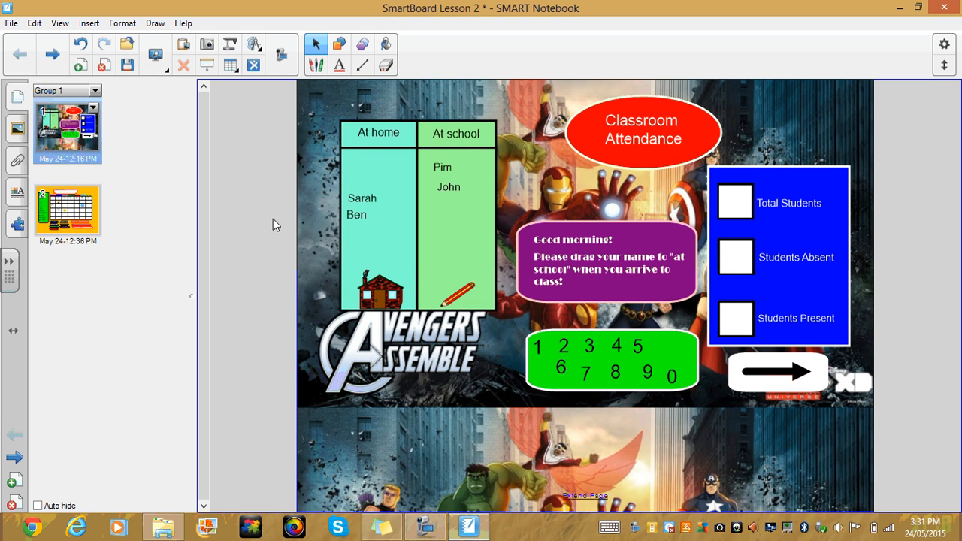
{"action": "mouse_move", "coordinate": [524, 502]}
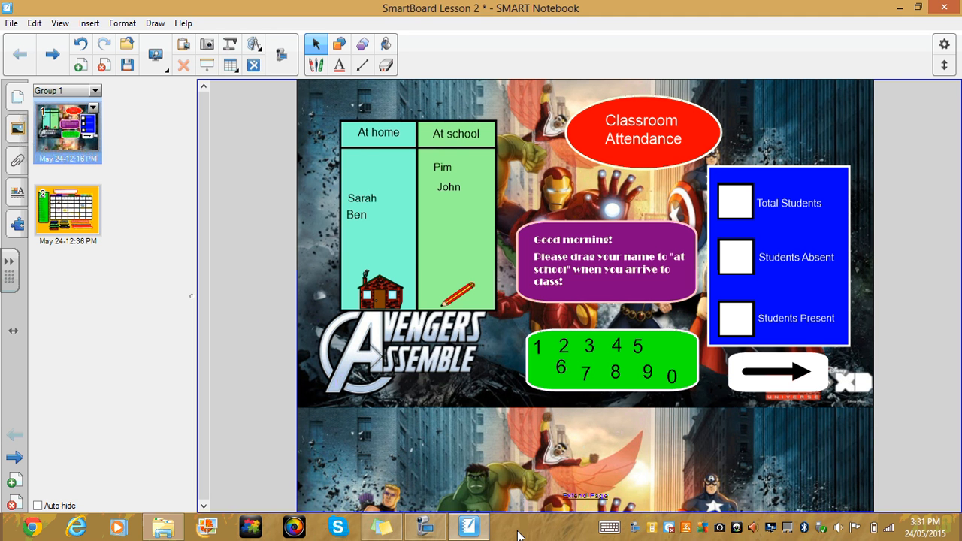
{"action": "mouse_move", "coordinate": [359, 271]}
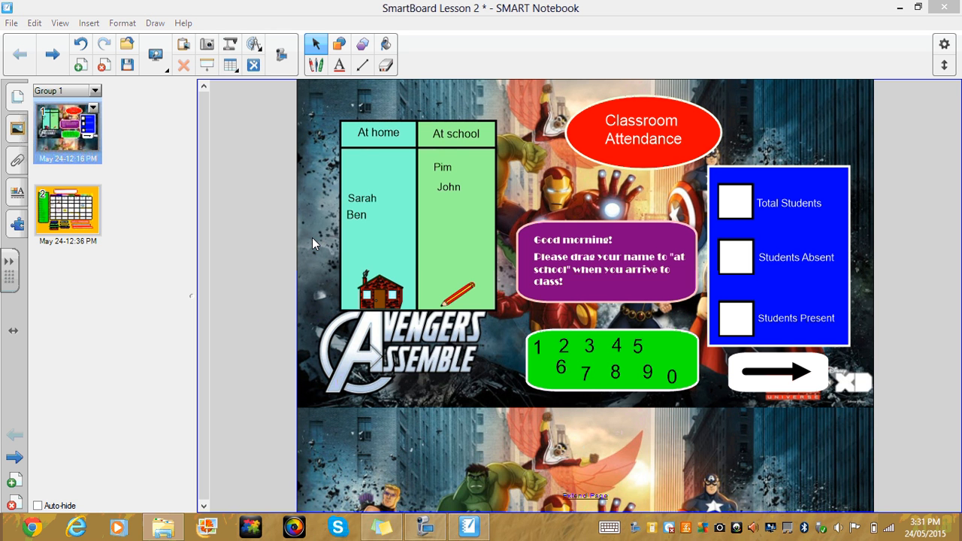
{"action": "mouse_move", "coordinate": [278, 229]}
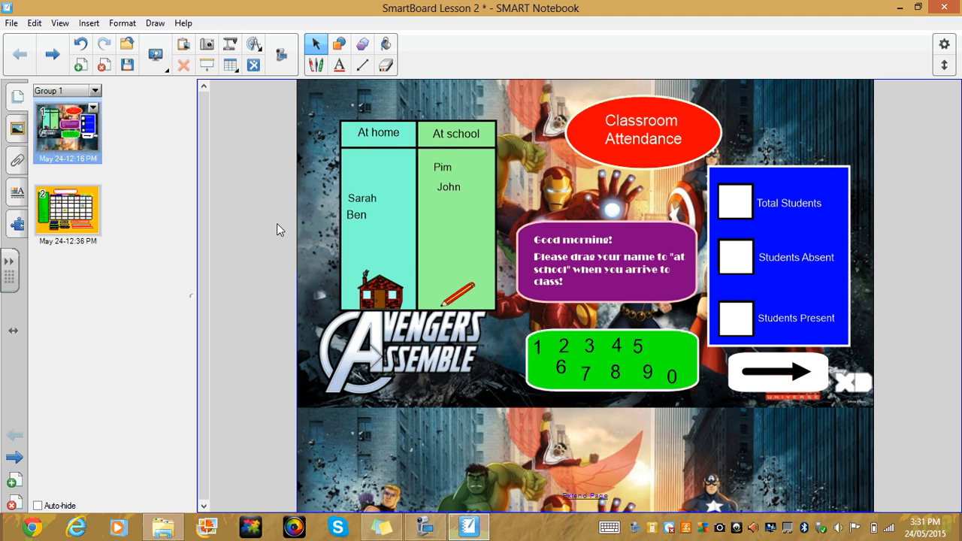
{"action": "mouse_move", "coordinate": [405, 195]}
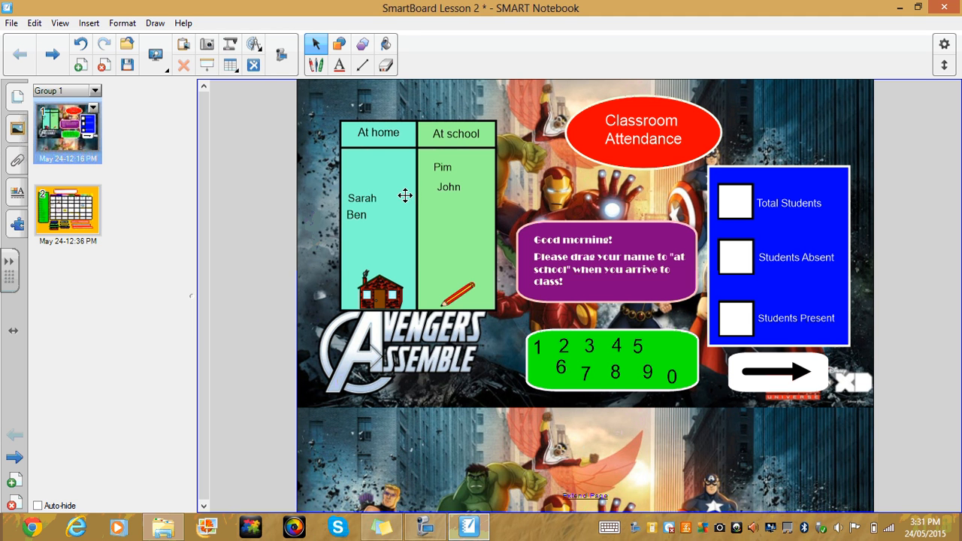
{"action": "mouse_move", "coordinate": [443, 187]}
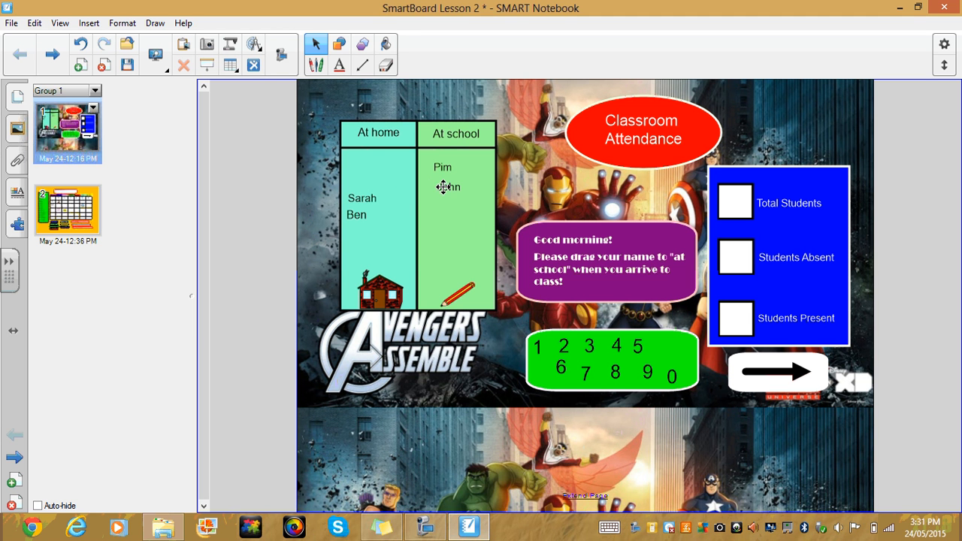
- Drag John slightly lower in the At school column and move the 5 rightward
{"action": "left_click_drag", "start_coordinate": [448, 186], "coordinate": [384, 179]}
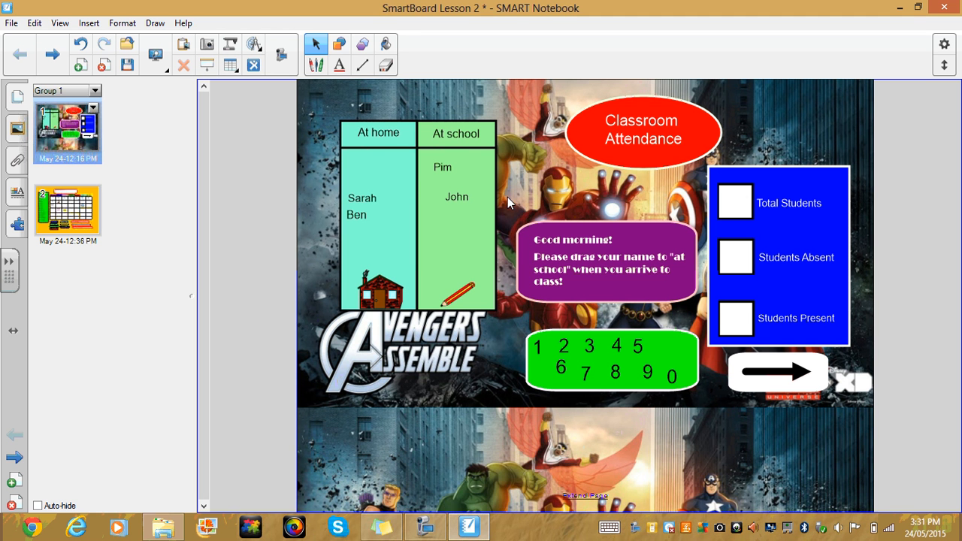
{"action": "mouse_move", "coordinate": [744, 238]}
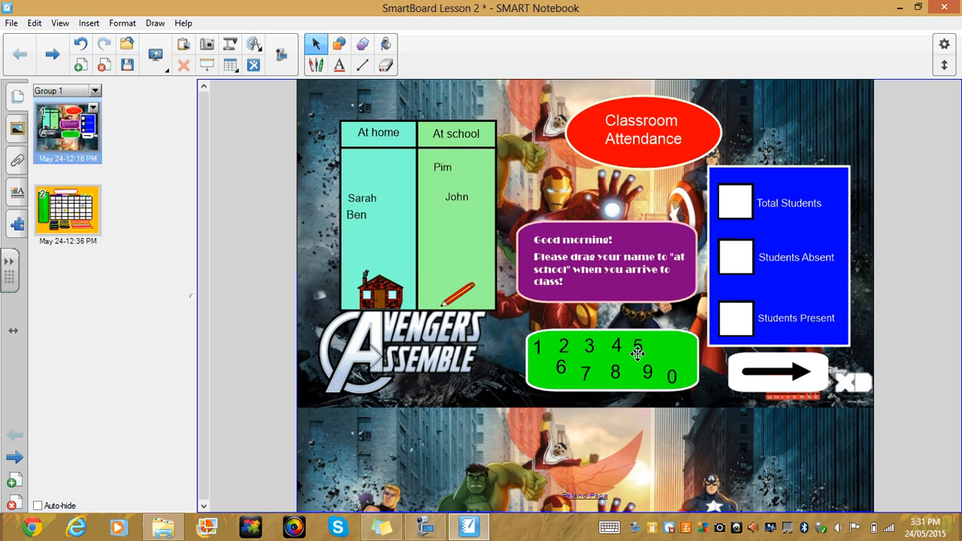
{"action": "left_click_drag", "start_coordinate": [638, 346], "coordinate": [735, 201]}
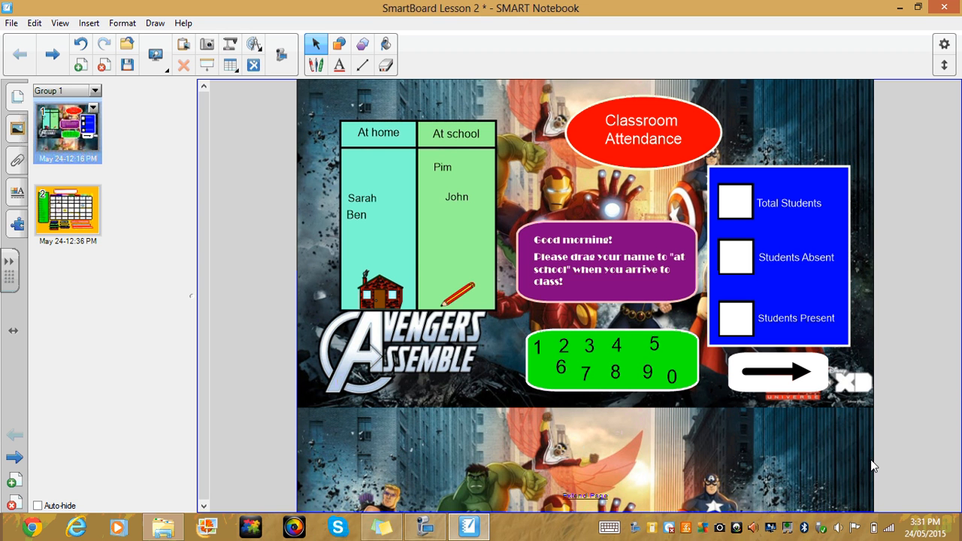
{"action": "mouse_move", "coordinate": [783, 379]}
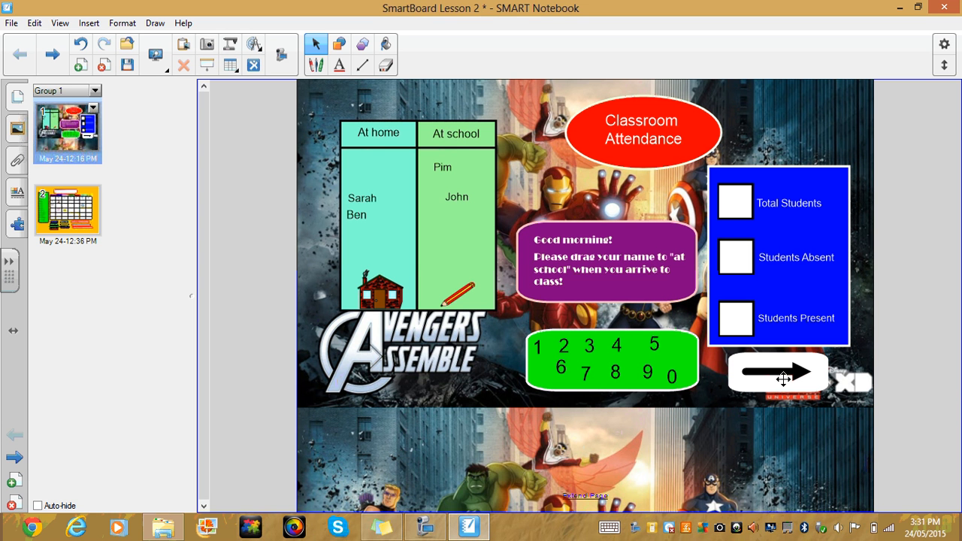
{"action": "mouse_move", "coordinate": [784, 378]}
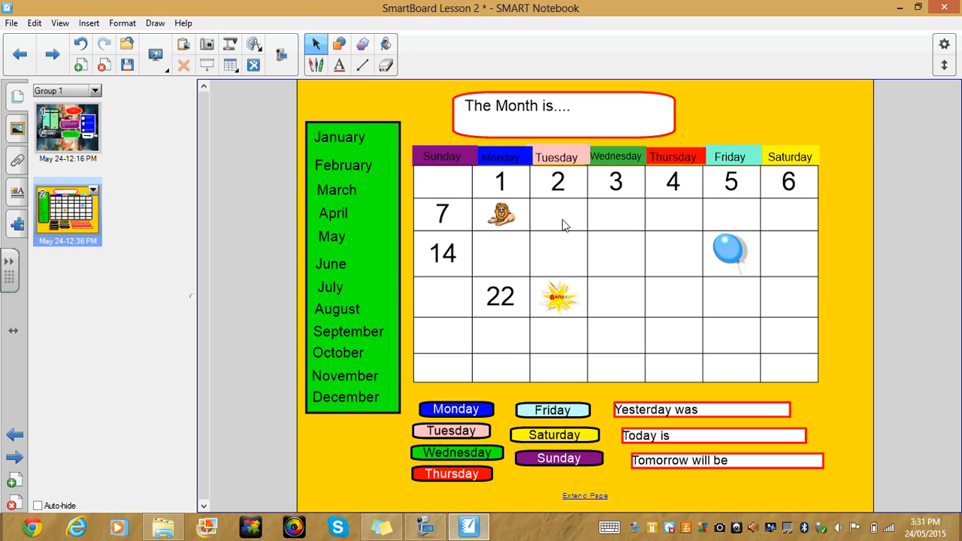
{"action": "mouse_move", "coordinate": [586, 201]}
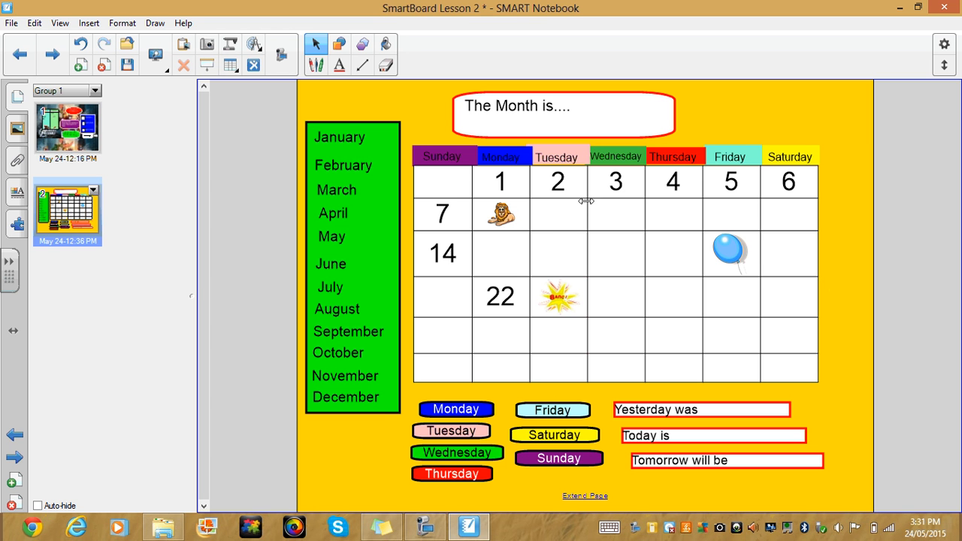
{"action": "mouse_move", "coordinate": [645, 246]}
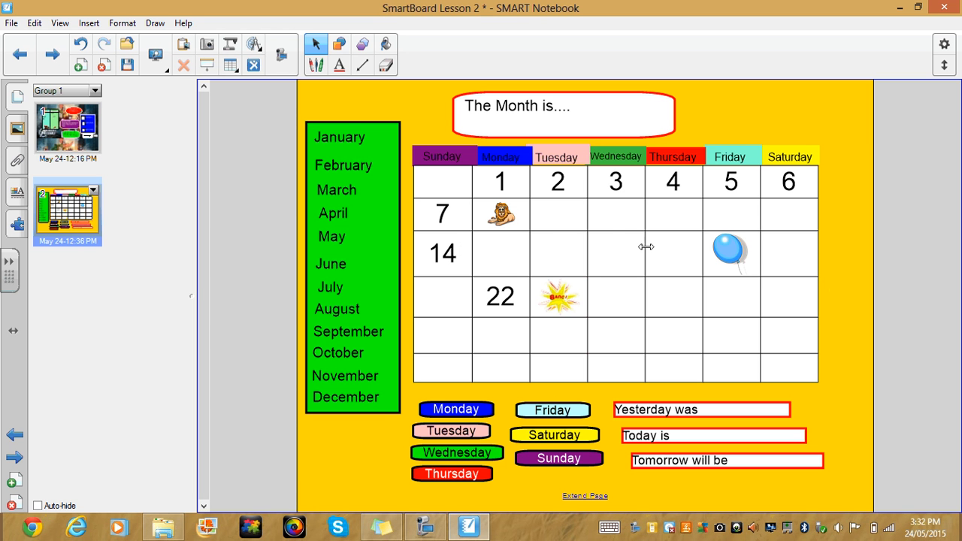
{"action": "mouse_move", "coordinate": [831, 283]}
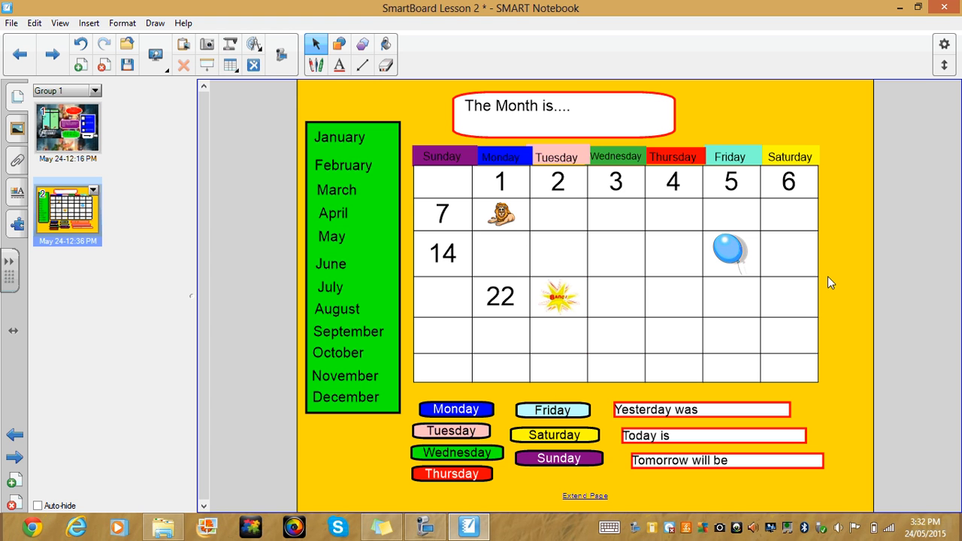
{"action": "mouse_move", "coordinate": [388, 210]}
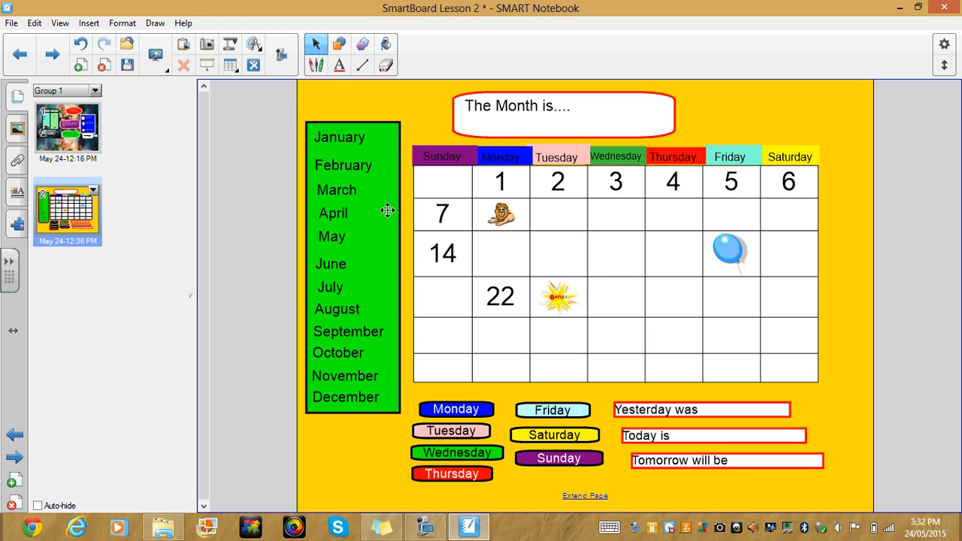
- Drag April out of the month list into 'The Month is....' box
{"action": "left_click_drag", "start_coordinate": [333, 212], "coordinate": [374, 200]}
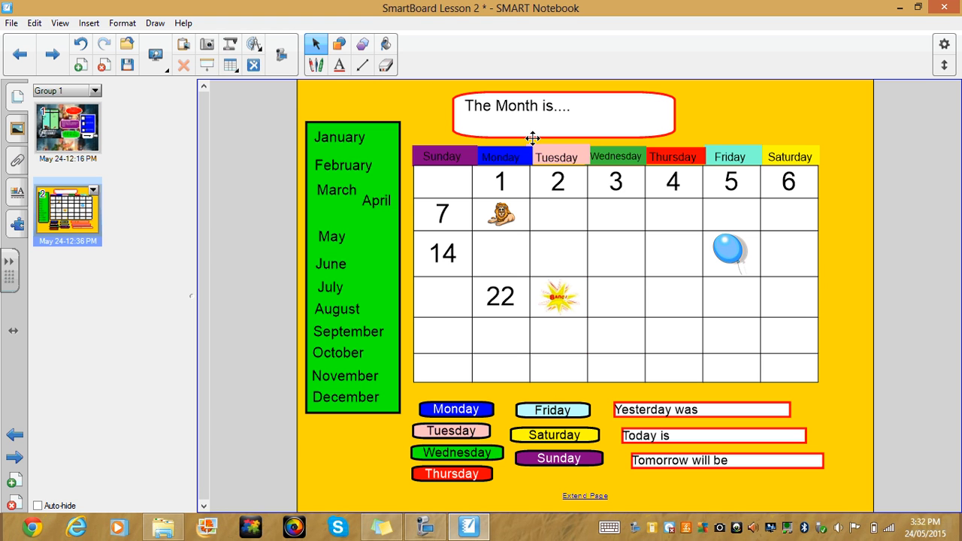
{"action": "left_click_drag", "start_coordinate": [374, 200], "coordinate": [579, 108]}
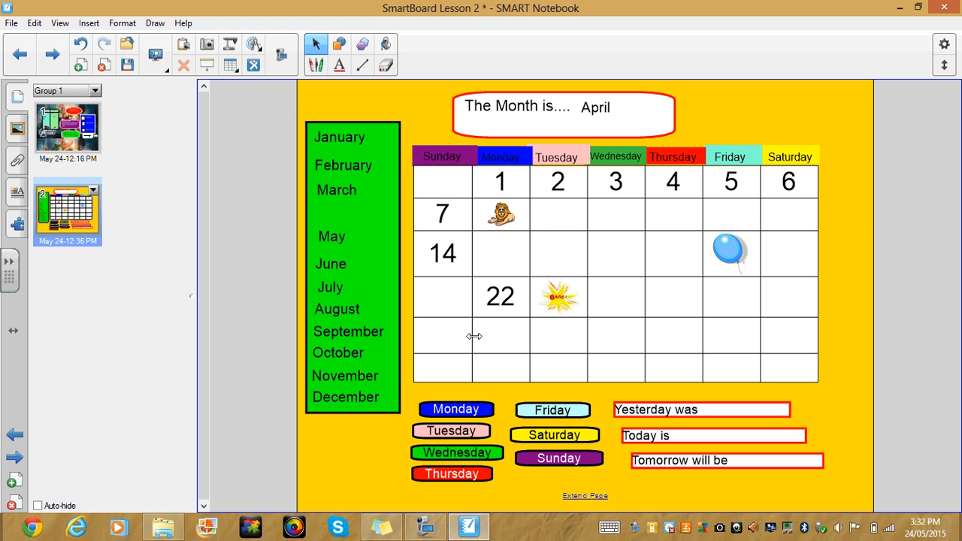
{"action": "mouse_move", "coordinate": [565, 420]}
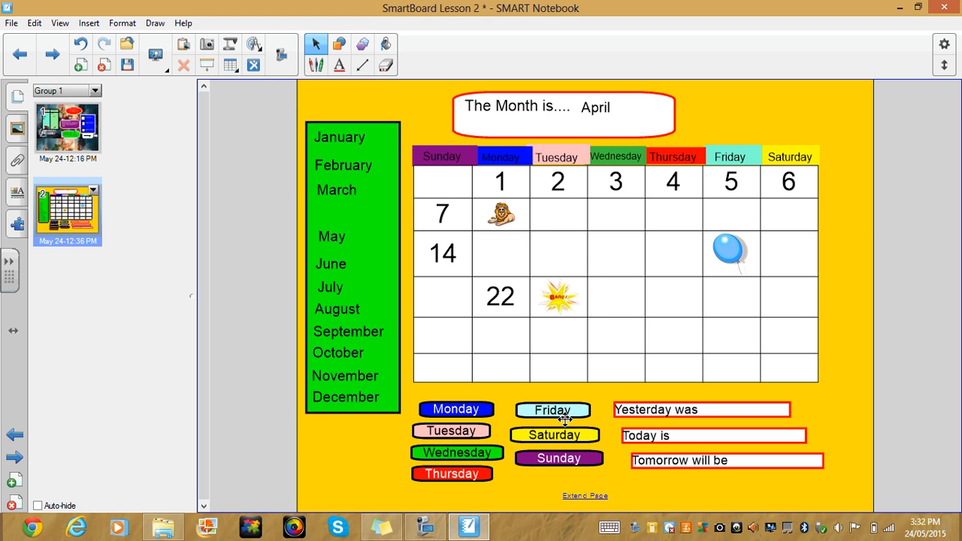
- Place Tuesday in 'Yesterday was', try and remove Saturday, then return to page 1
{"action": "left_click_drag", "start_coordinate": [451, 431], "coordinate": [695, 417]}
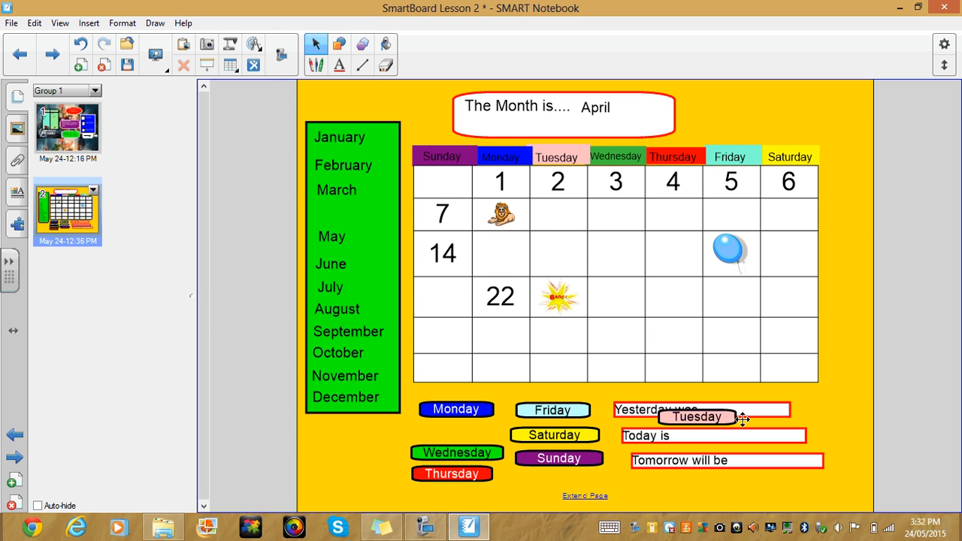
{"action": "left_click_drag", "start_coordinate": [696, 417], "coordinate": [748, 411]}
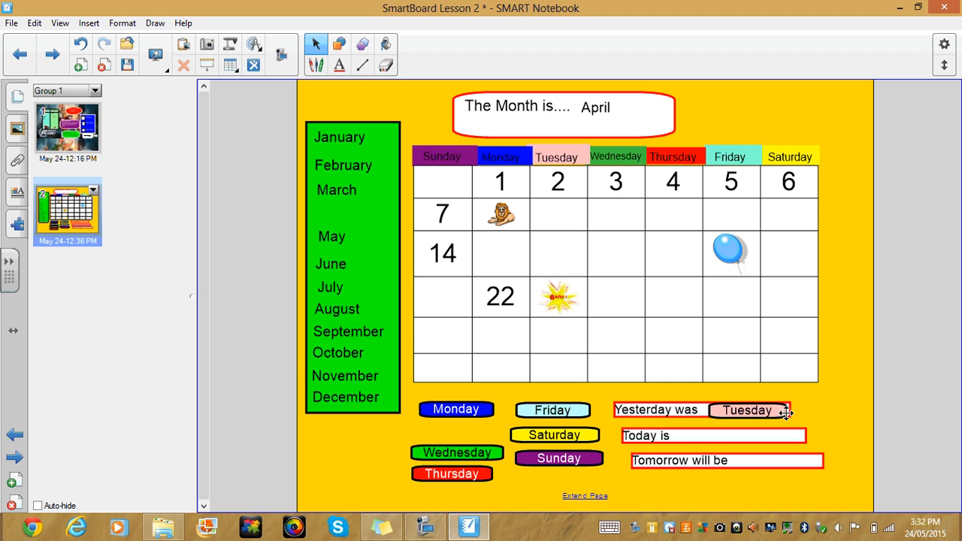
{"action": "mouse_move", "coordinate": [575, 448]}
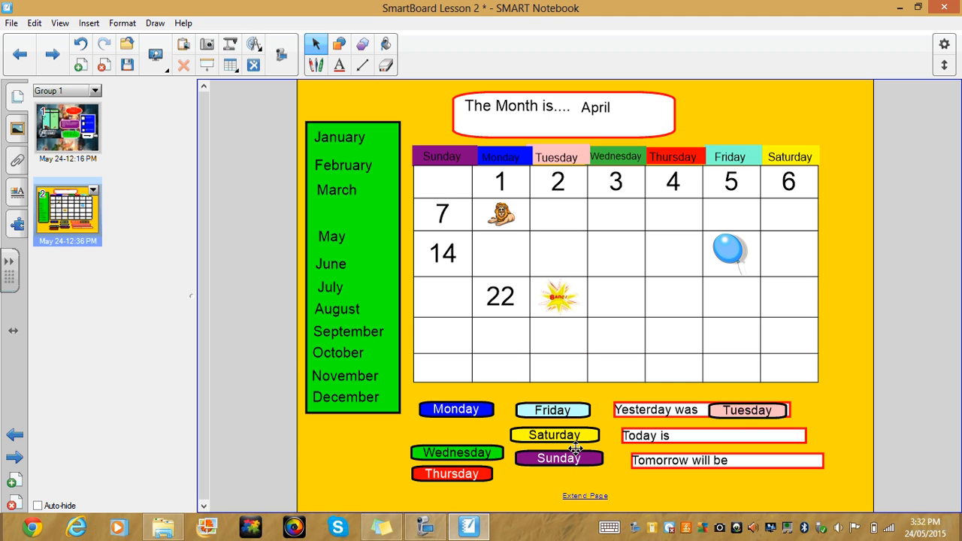
{"action": "left_click_drag", "start_coordinate": [456, 409], "coordinate": [724, 430]}
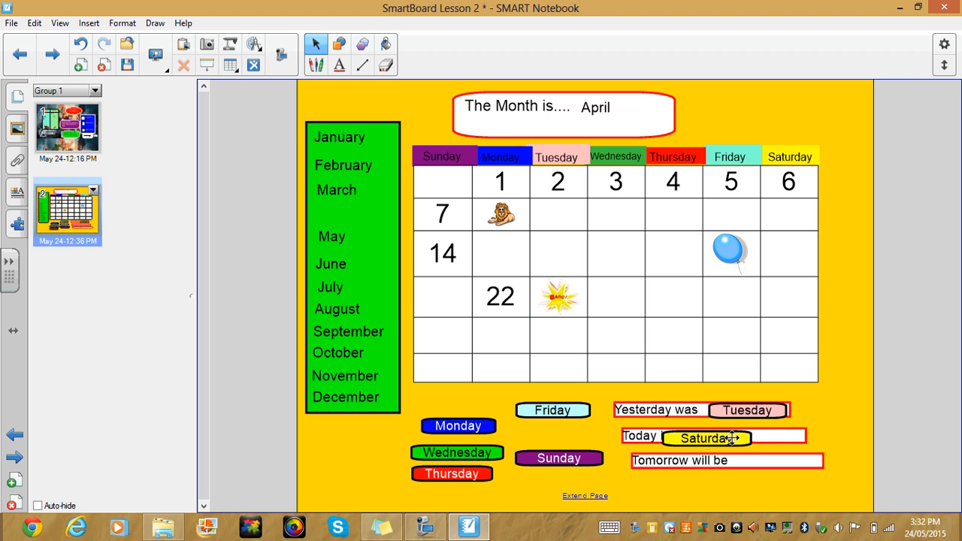
{"action": "left_click_drag", "start_coordinate": [707, 437], "coordinate": [652, 425]}
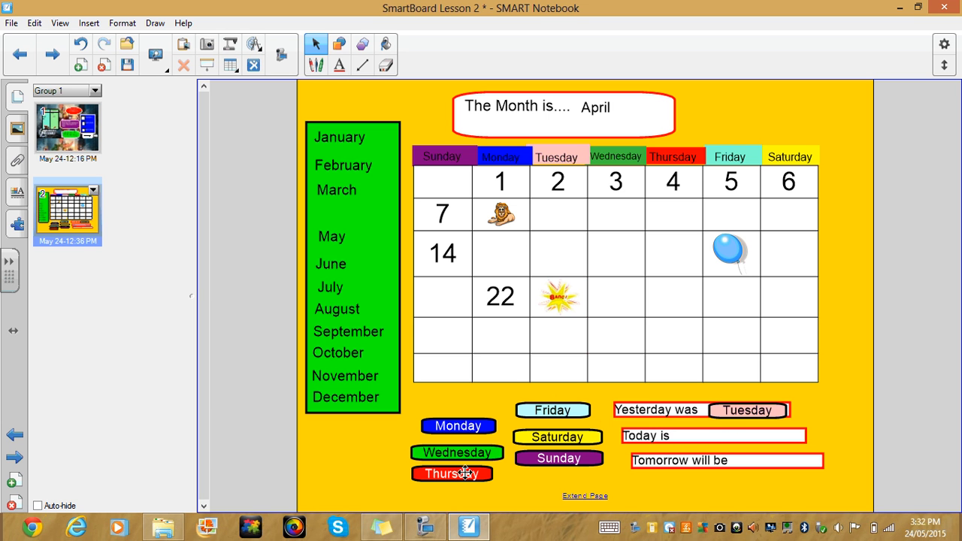
{"action": "mouse_move", "coordinate": [230, 220]}
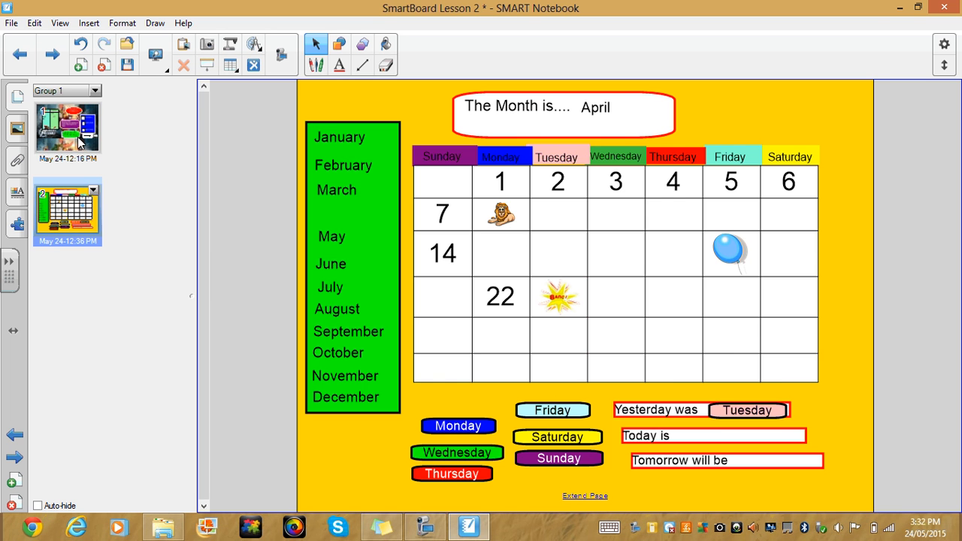
{"action": "left_click", "coordinate": [68, 128]}
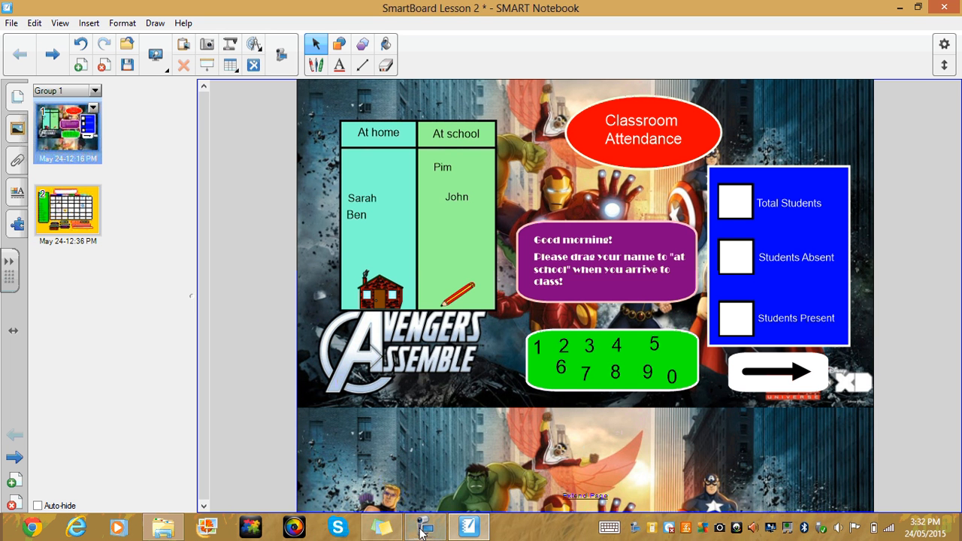